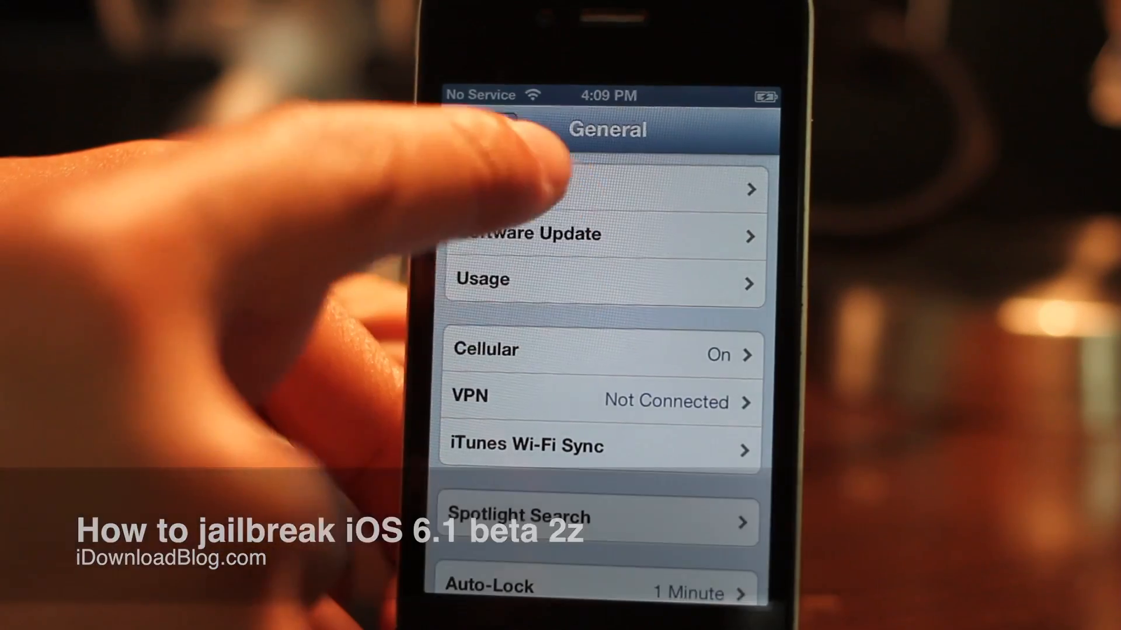
Open the About page in General settings to see the iPhone's iOS version.
left_click(605, 188)
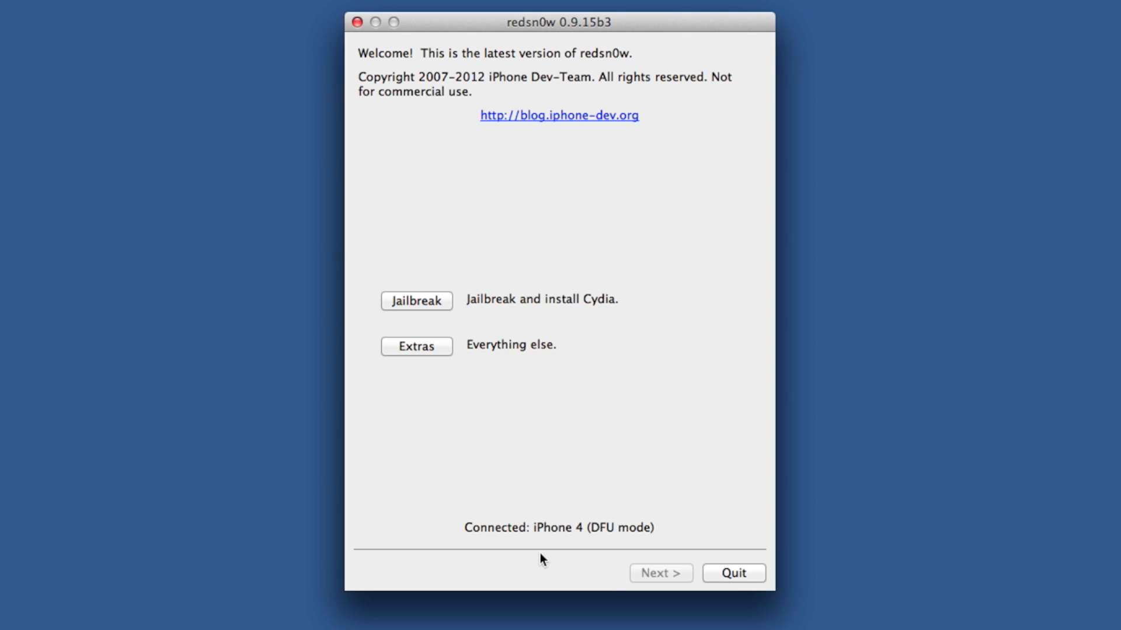
mouse_move(440, 458)
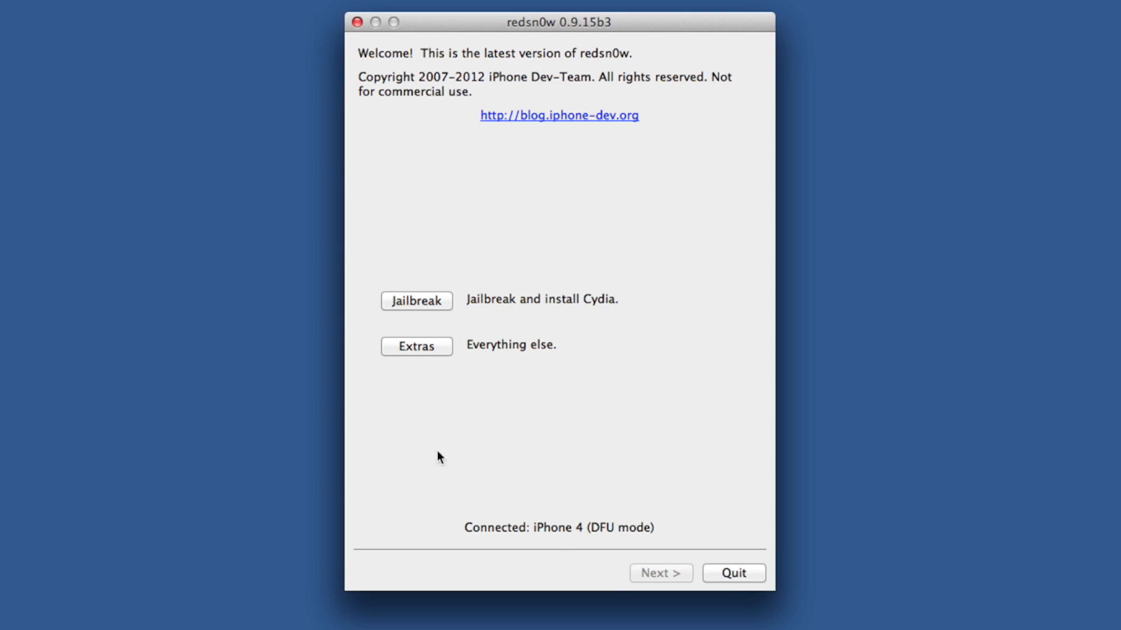
Load iPhone3,1_6.0_10A403_Restore.ipsw via Extras > Select IPSW and confirm the identified build.
left_click(416, 346)
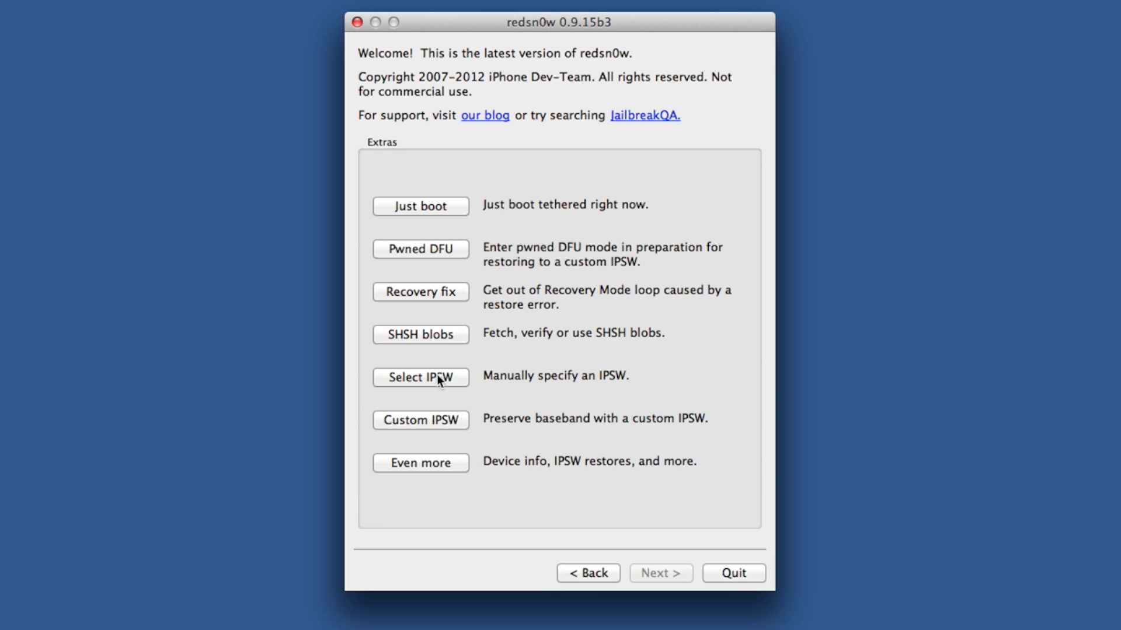
left_click(420, 377)
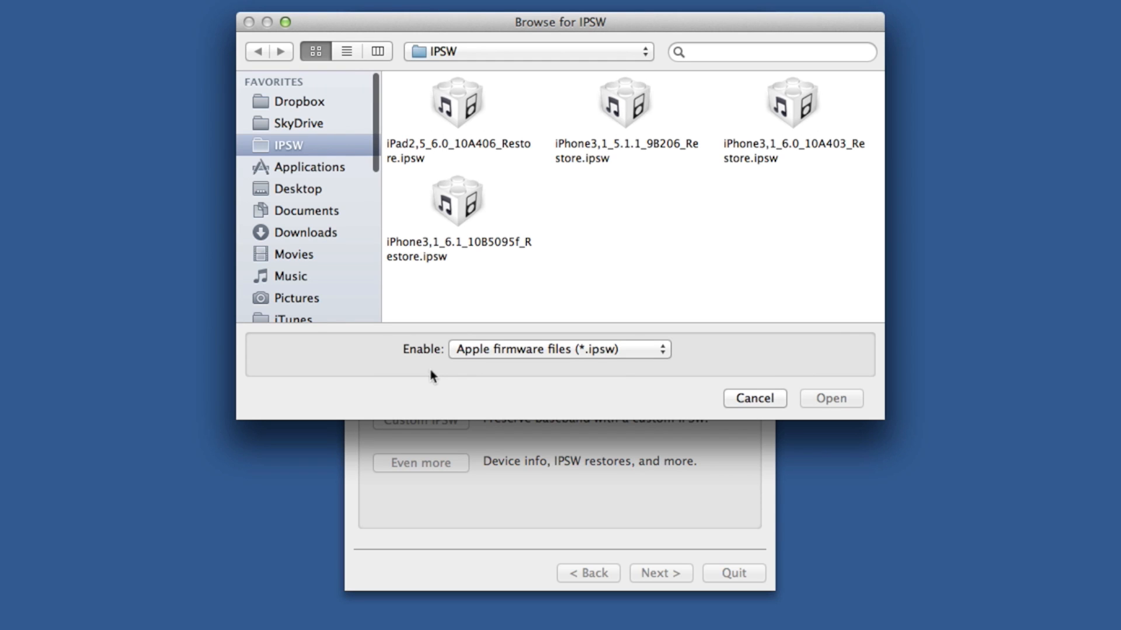
left_click(791, 102)
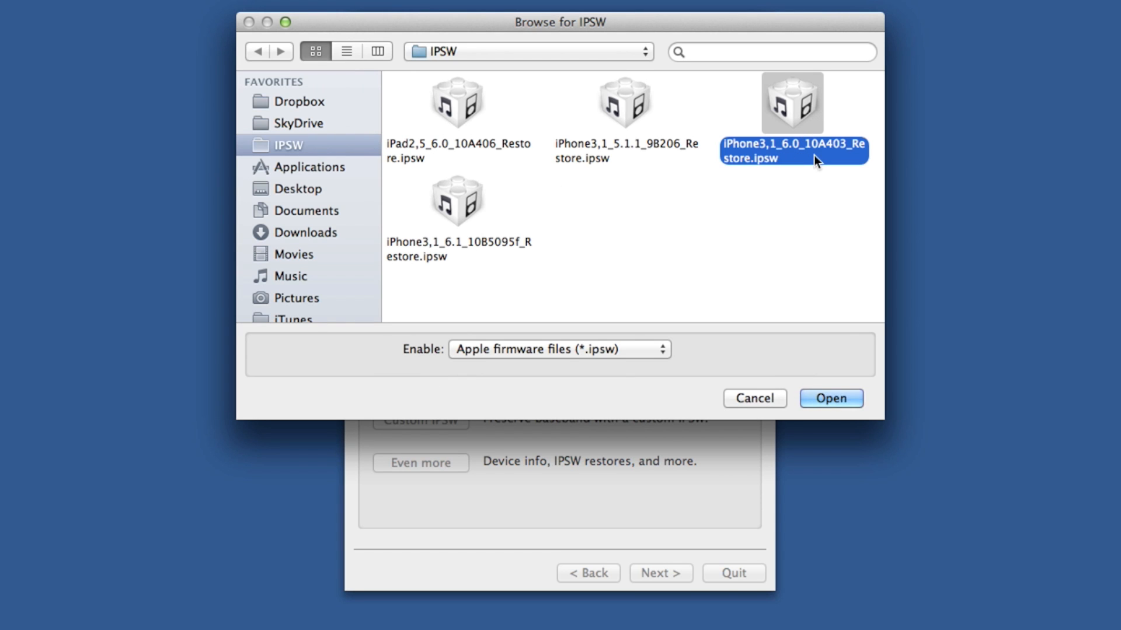
left_click(831, 398)
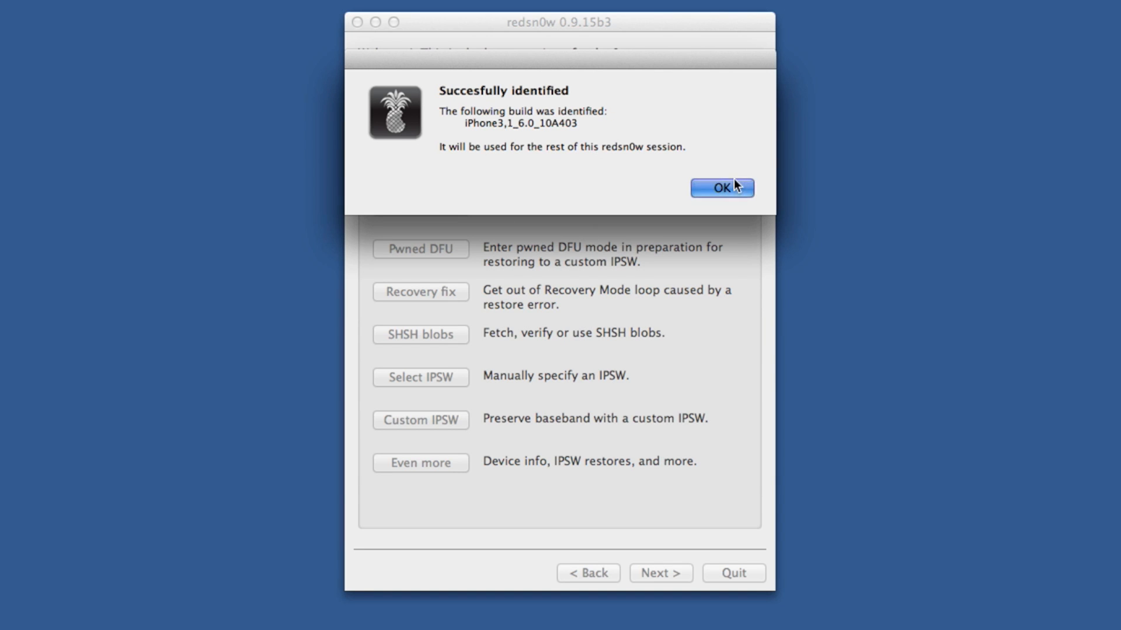
left_click(722, 187)
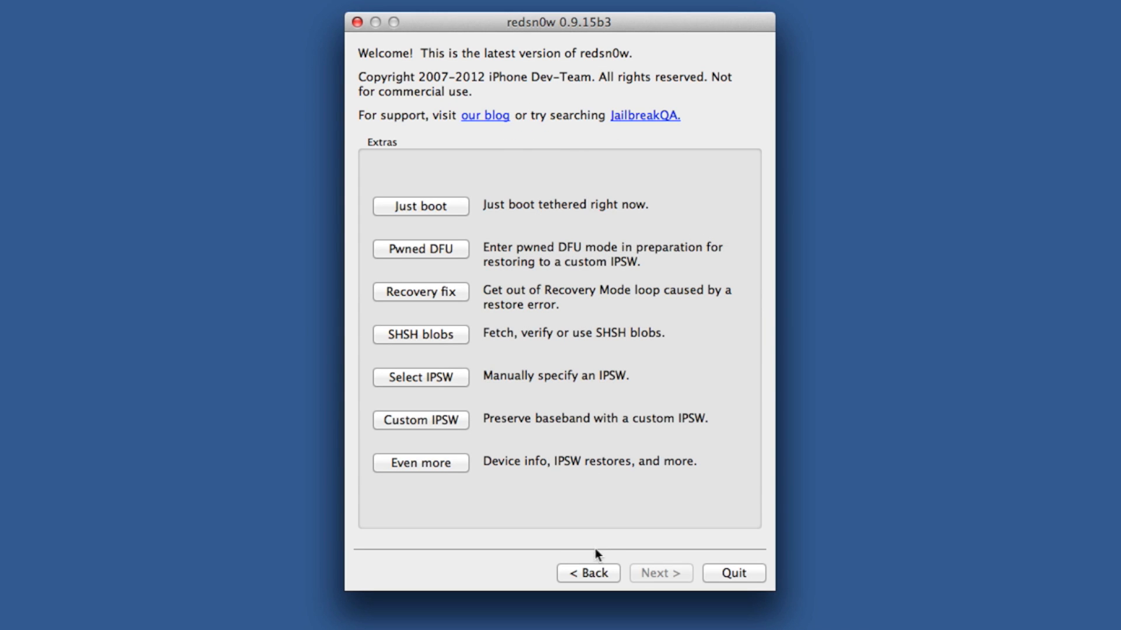
Start the jailbreak from the main screen, keeping Install Cydia selected.
left_click(586, 572)
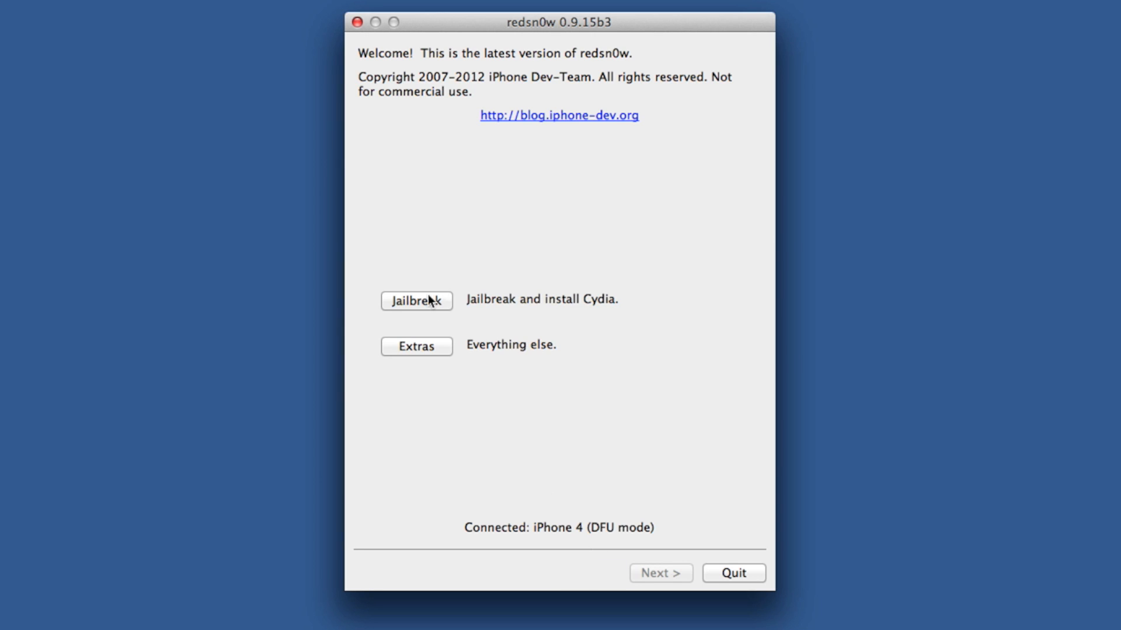
left_click(416, 300)
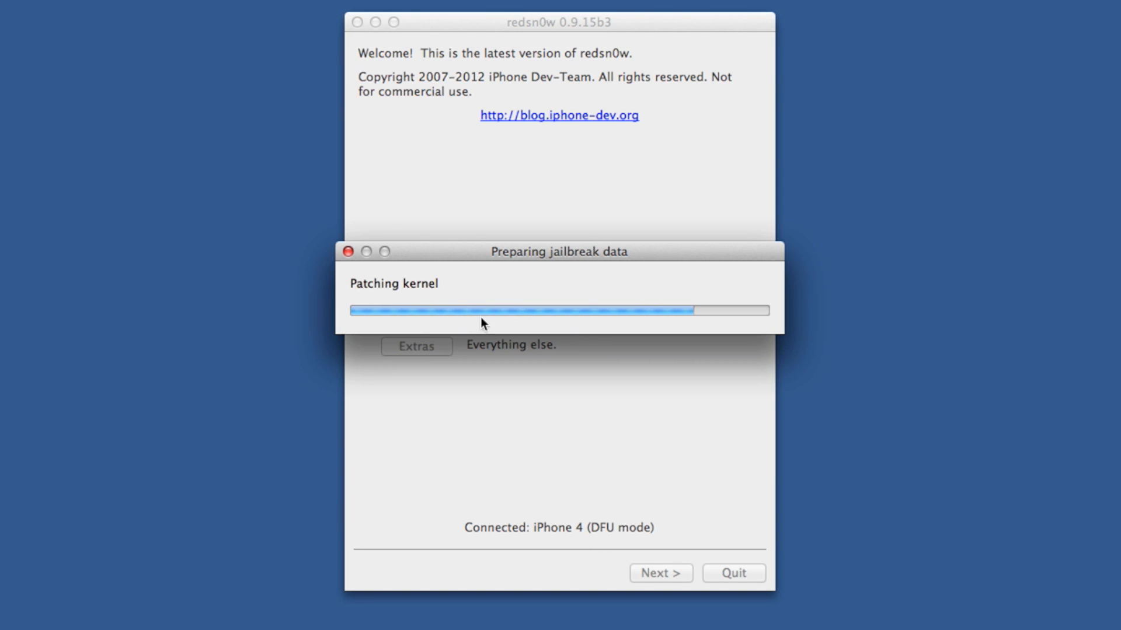
mouse_move(606, 299)
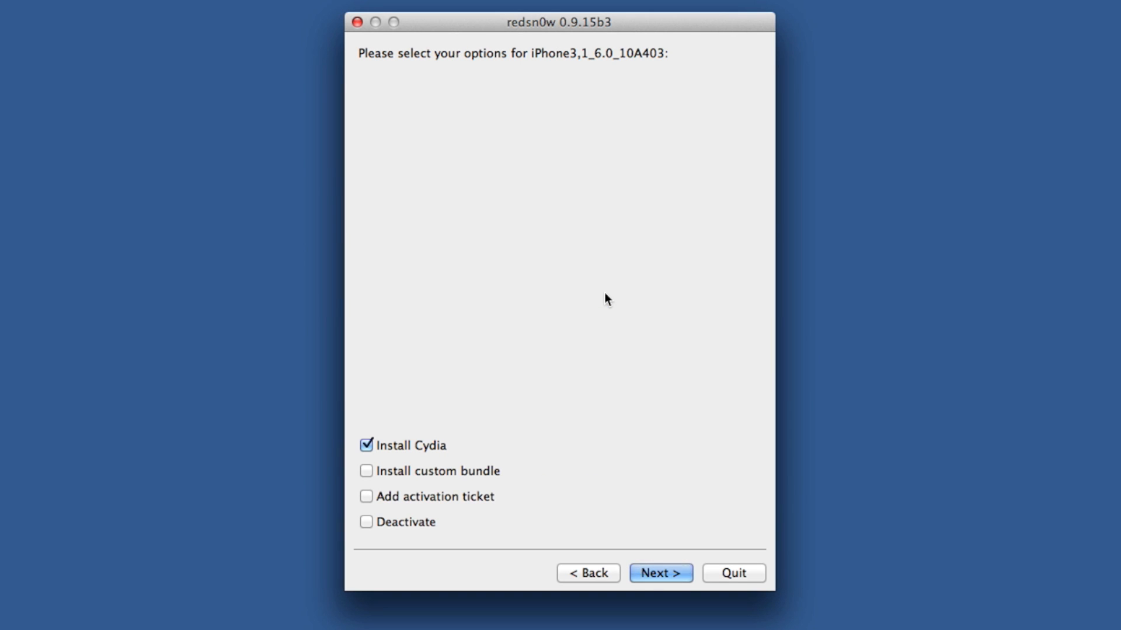
left_click(659, 573)
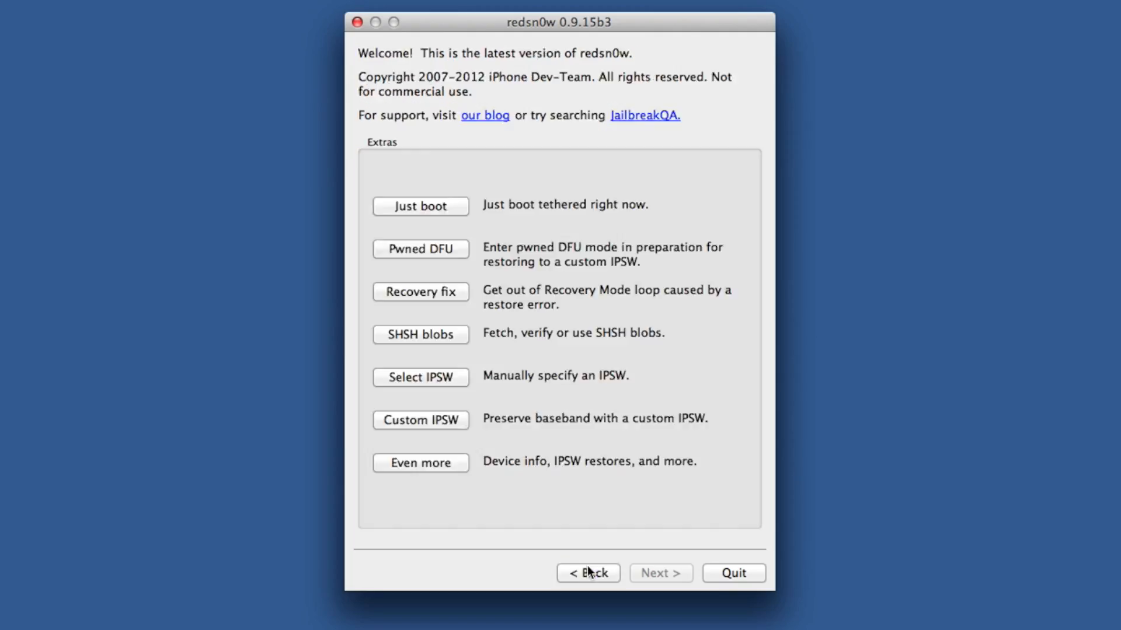
mouse_move(549, 373)
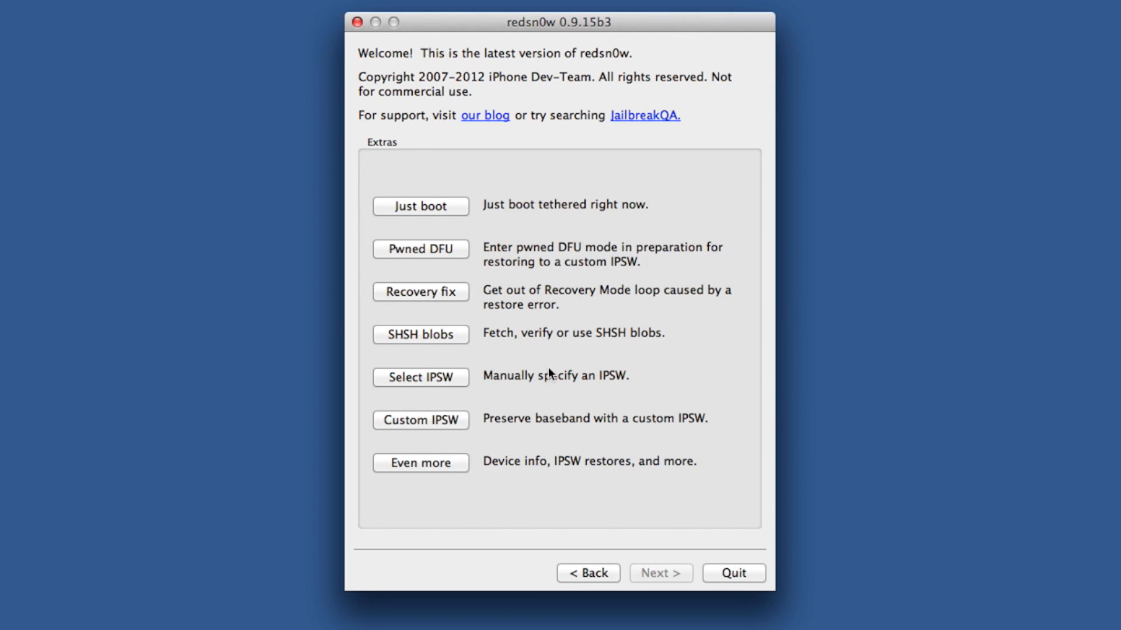
Reselect the iPhone3,1 6.0 IPSW in Extras and confirm the identified build.
left_click(421, 376)
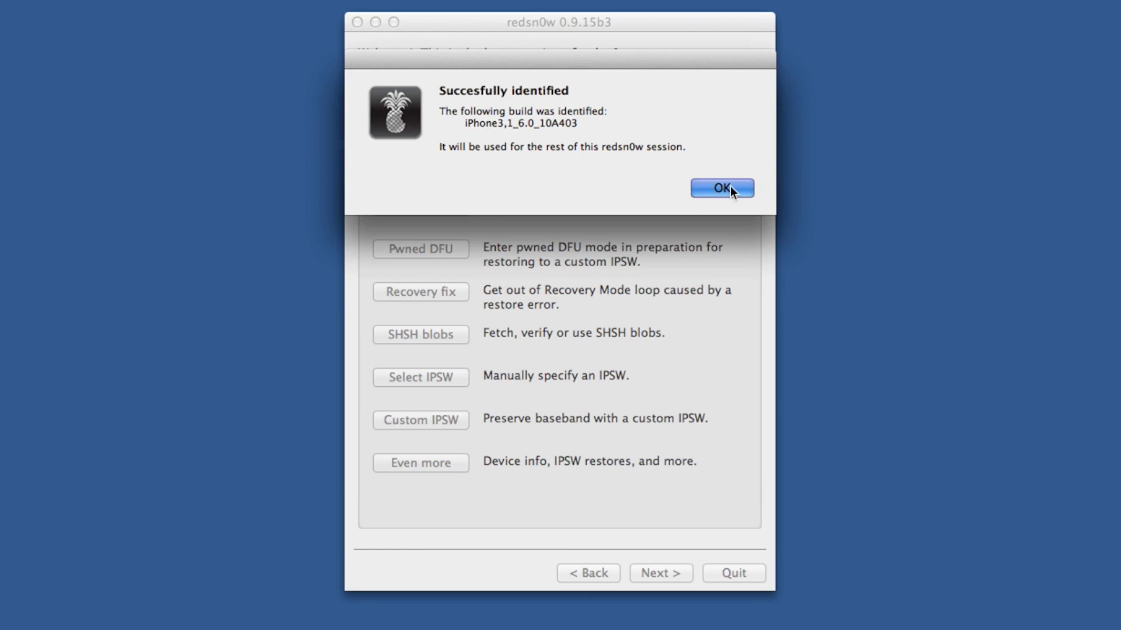
left_click(722, 188)
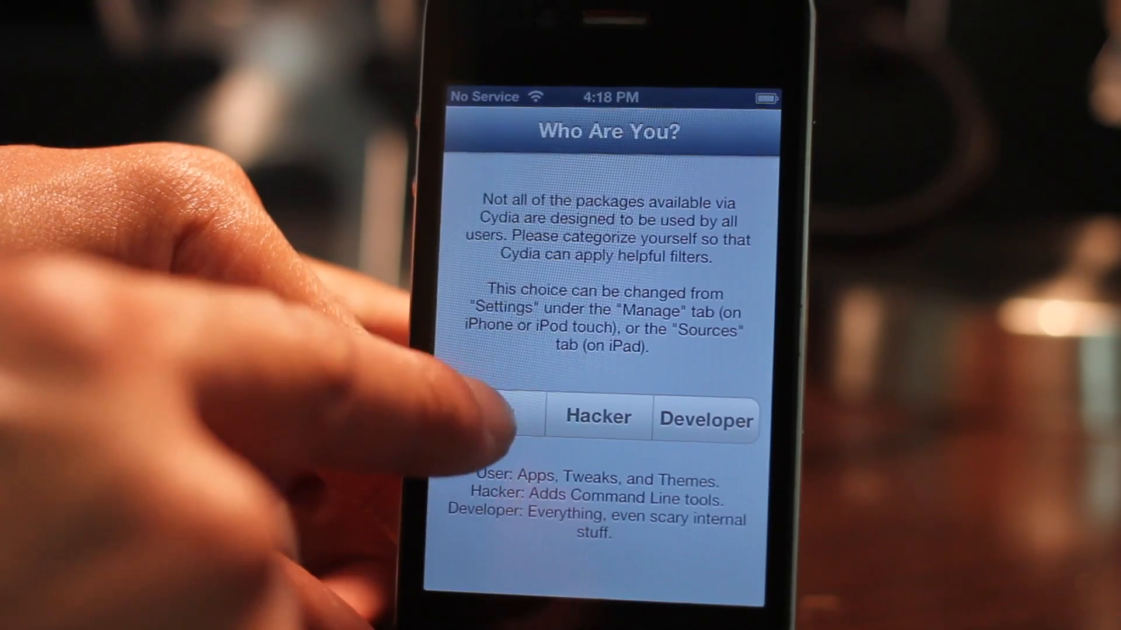
Choose User in Cydia's Who Are You? screen, then open Passbook.
left_click(511, 418)
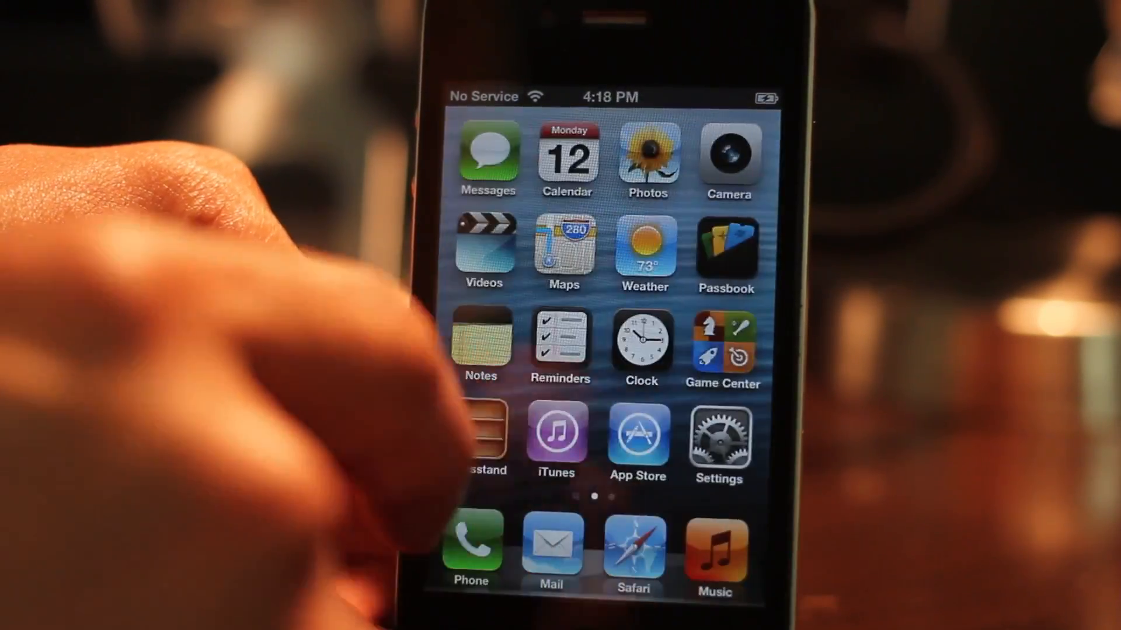
left_click(727, 253)
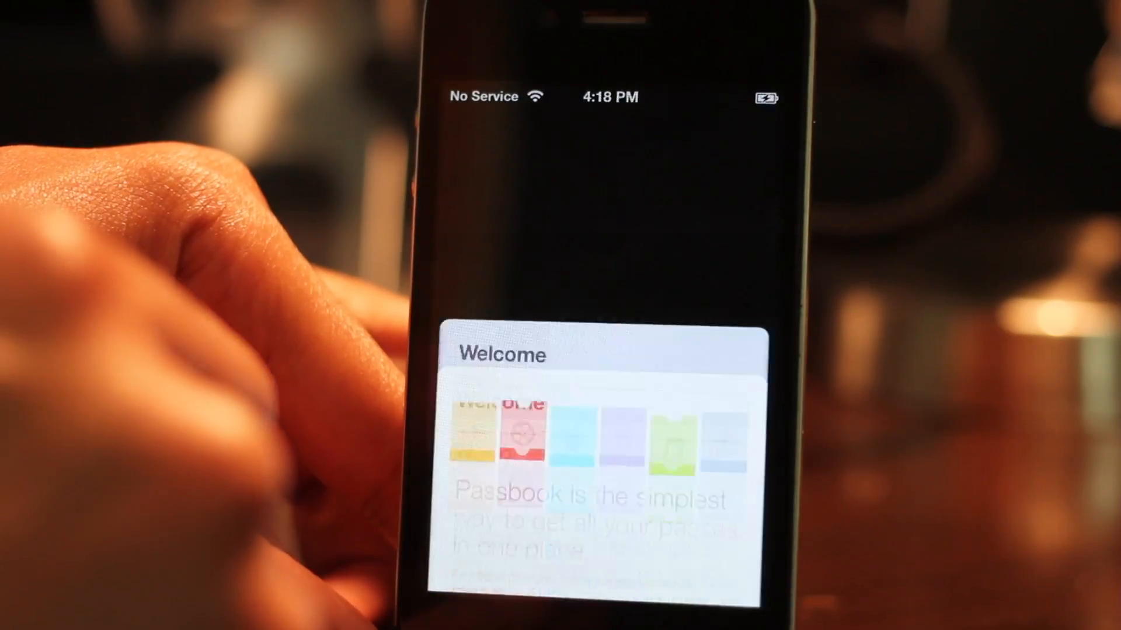